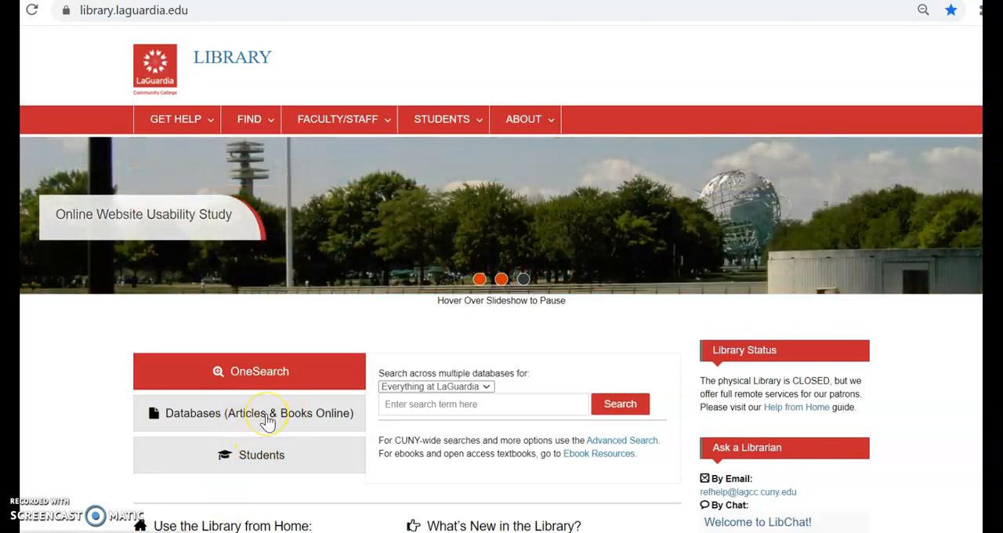
Step: Open Nexis Uni from the LaGuardia Library Databases quick links
click(250, 414)
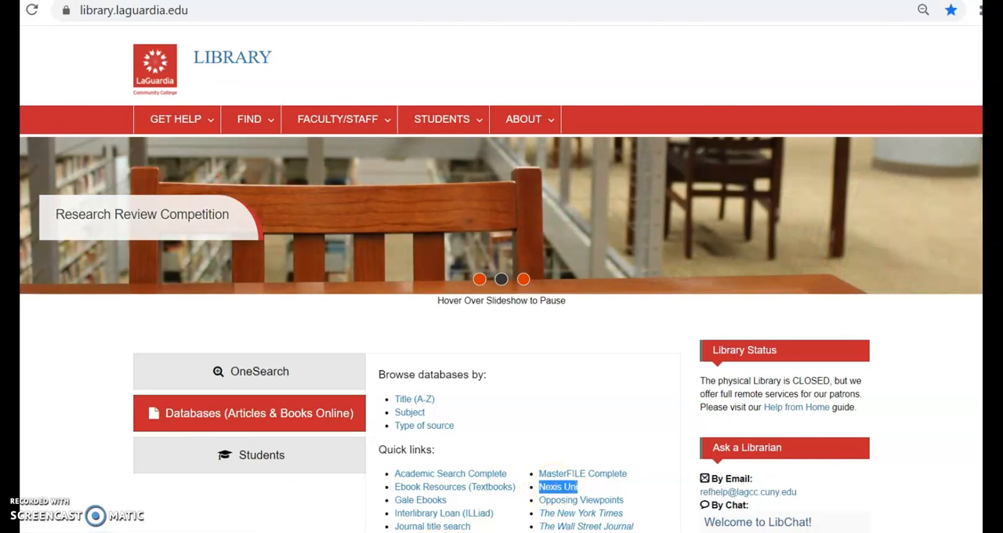
click(558, 486)
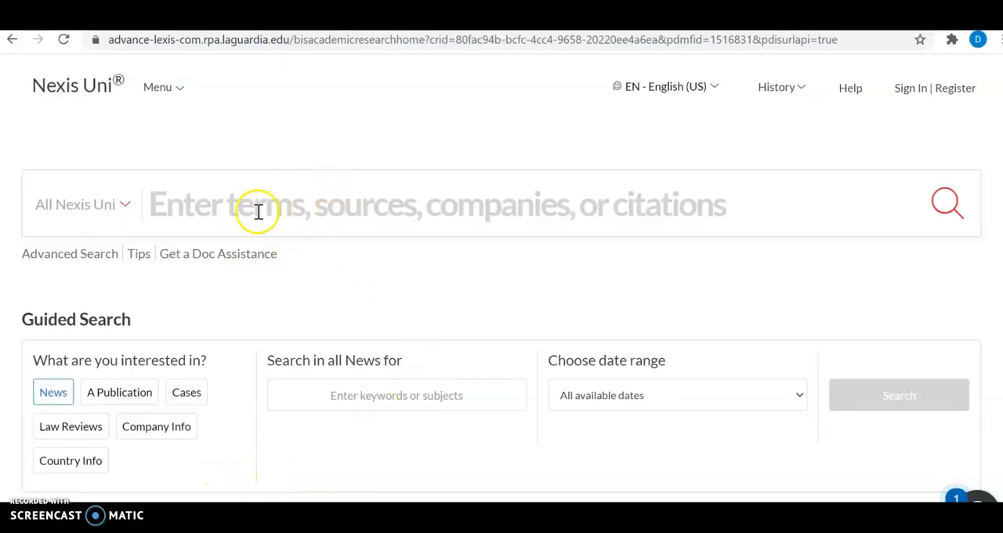
mouse_move(51, 254)
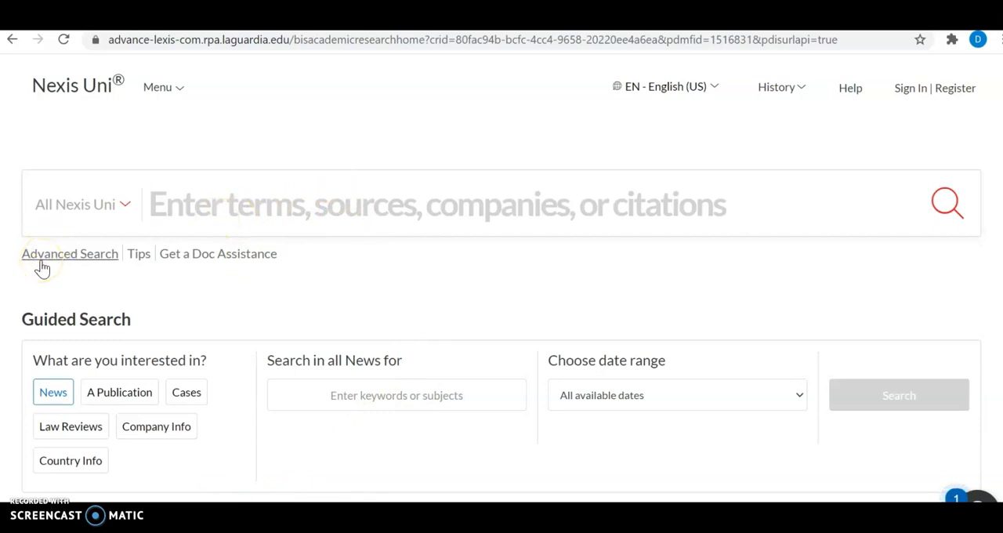
mouse_move(138, 267)
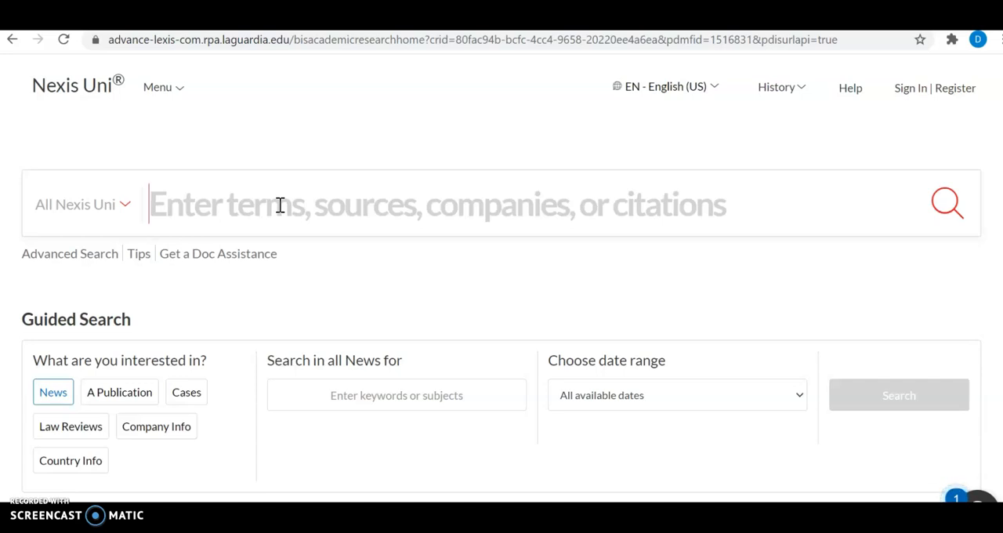
Step: Search Nexis Uni for 'Astoria and gentrification', returning 512 news articles
text(A)
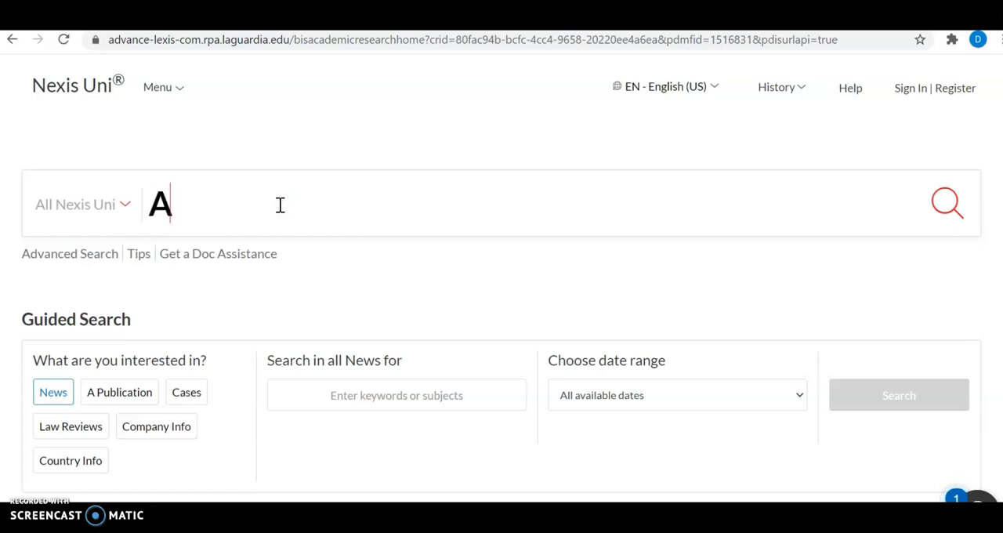
text(storia)
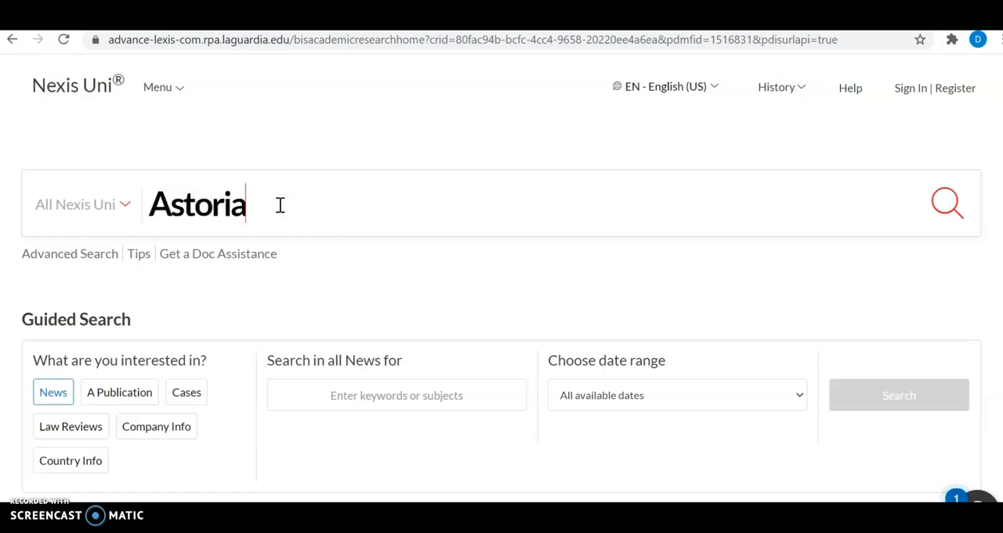
text(and gentrificati)
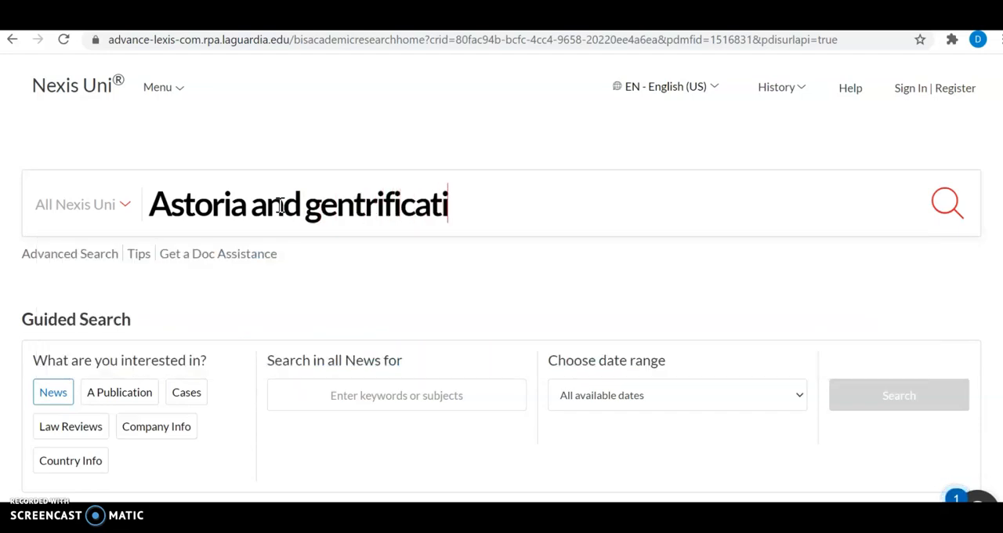
text(on)
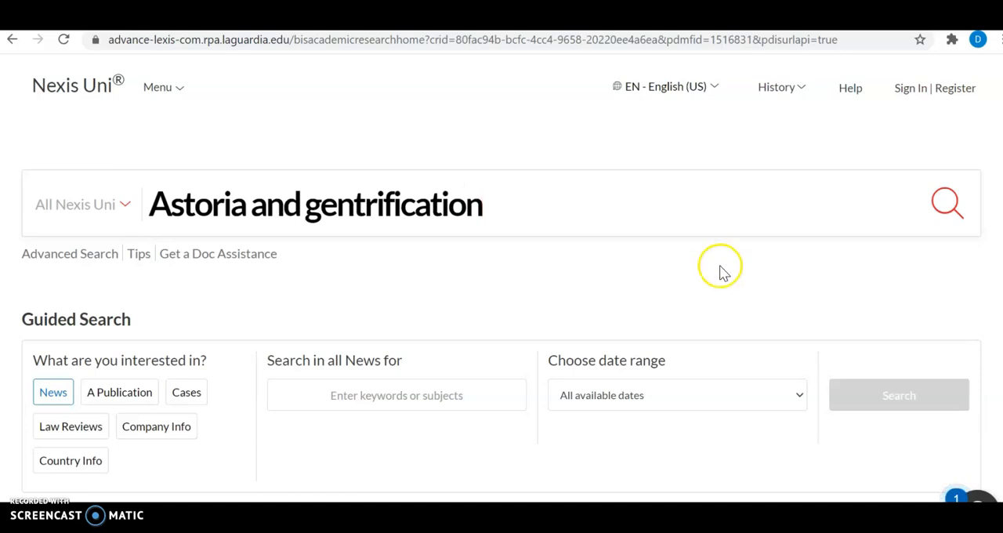
click(947, 204)
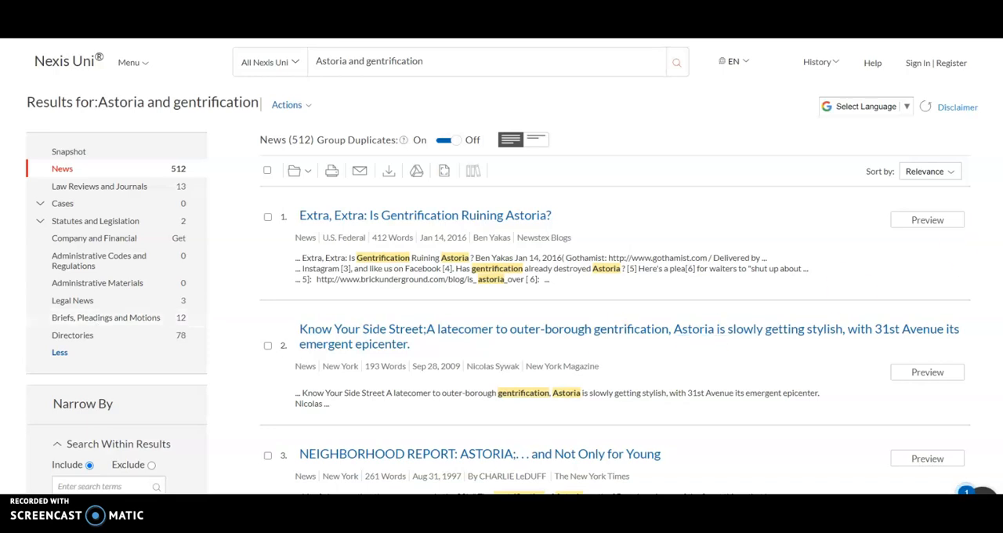
Step: Expand Location by Publication and Publication Type filters, showing New York 210 and Newspapers 286
scroll(down, 3)
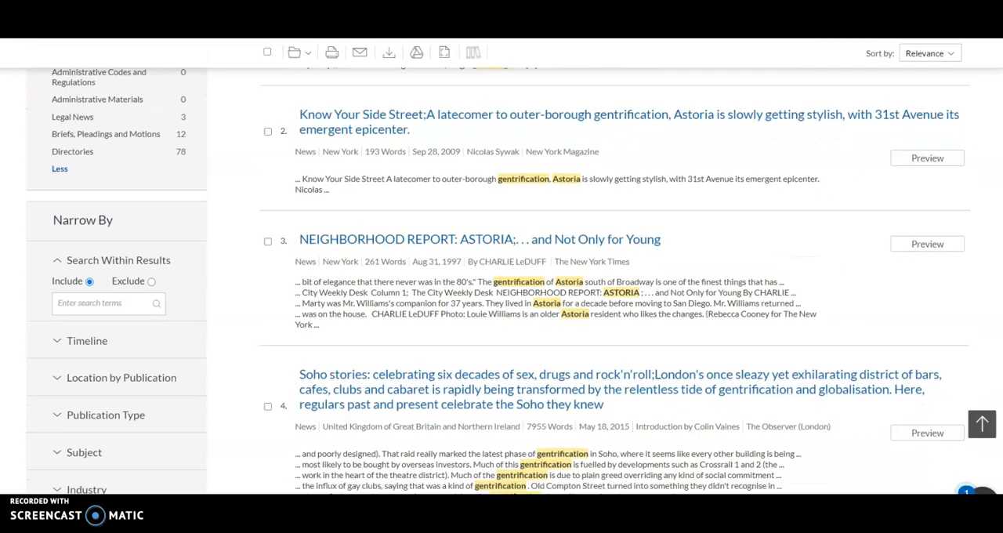
scroll(down, 3)
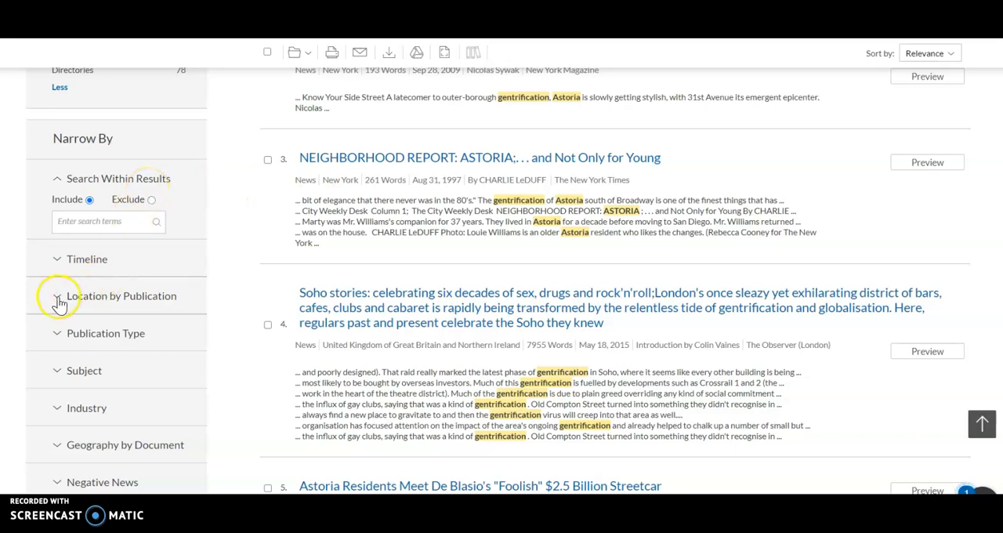
click(60, 296)
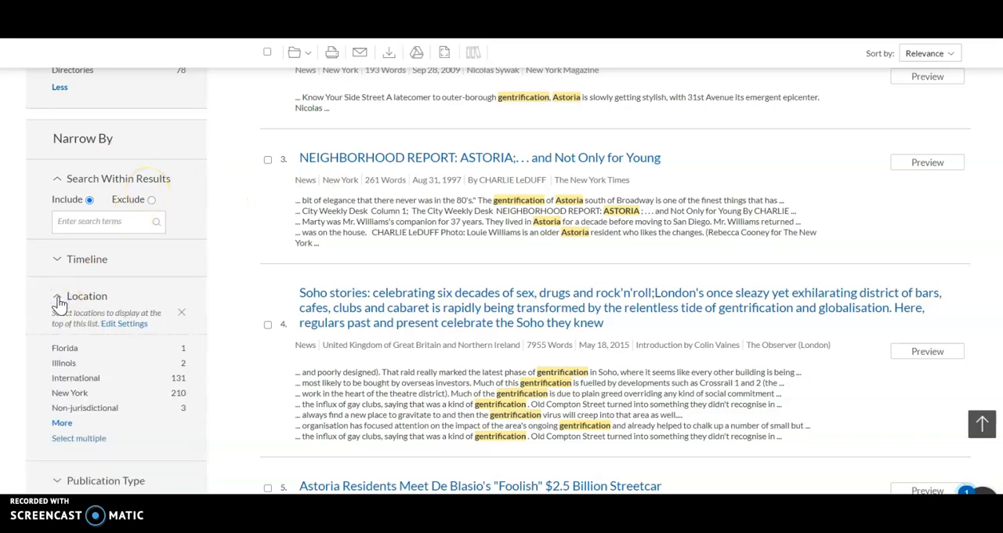
scroll(down, 3)
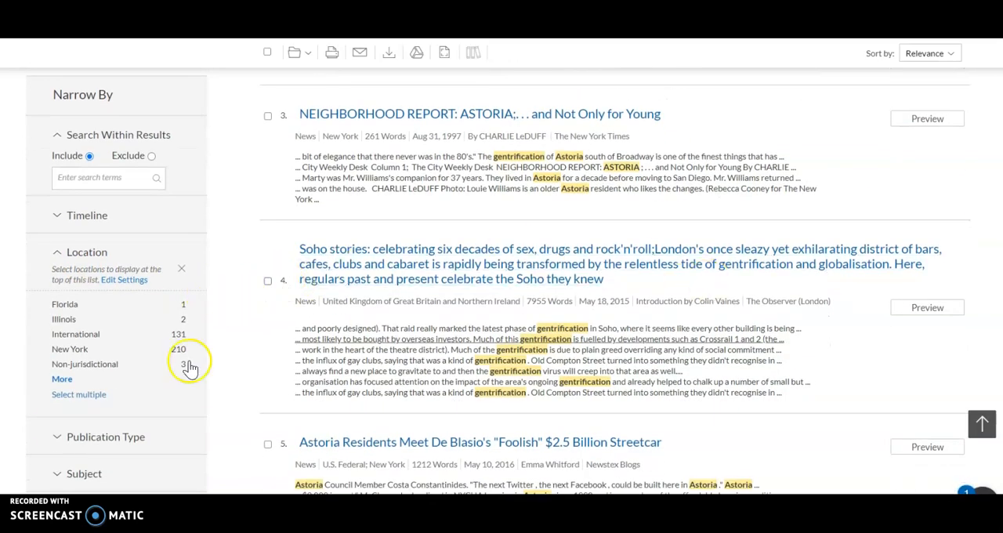
scroll(down, 3)
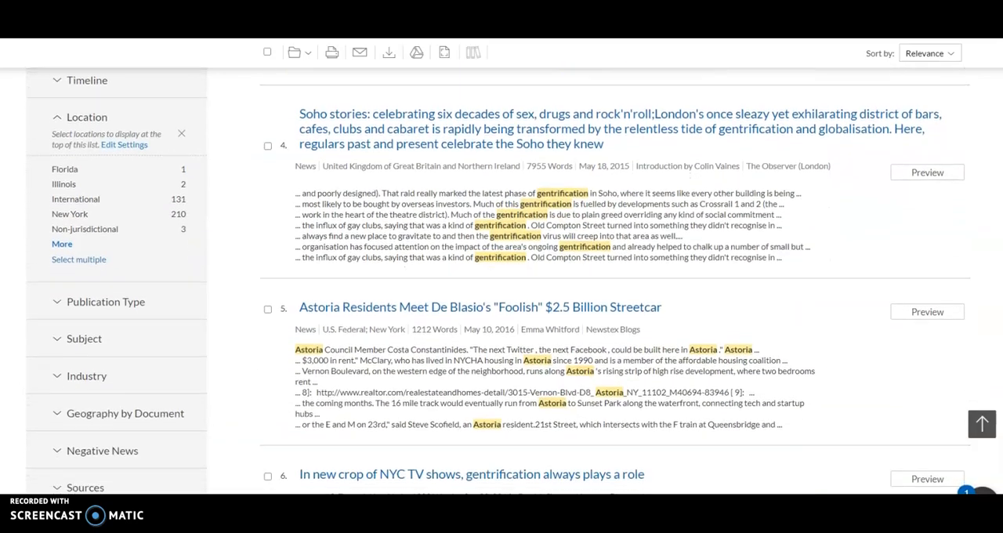
scroll(down, 3)
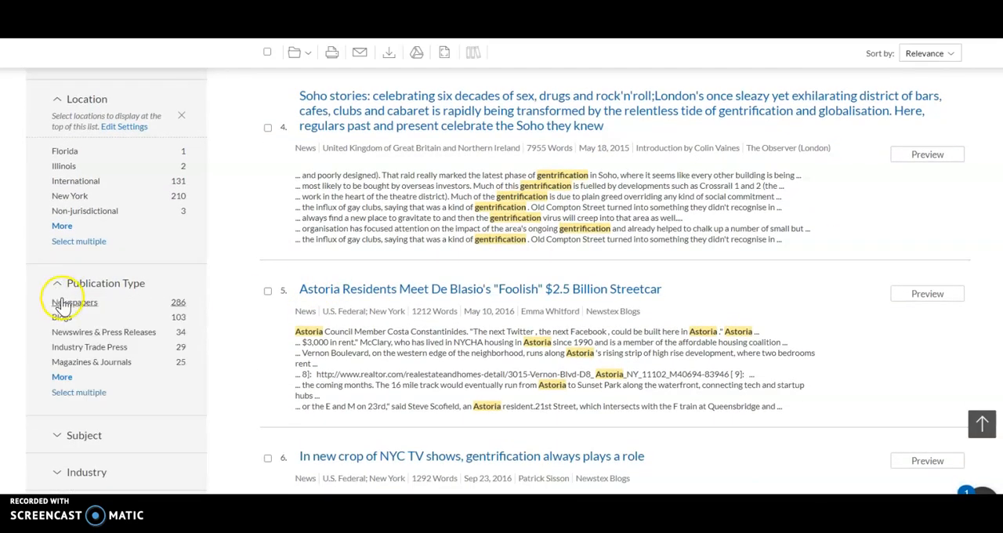
Step: Filter results to Newspapers and The New York Times, leaving 161 articles
click(73, 303)
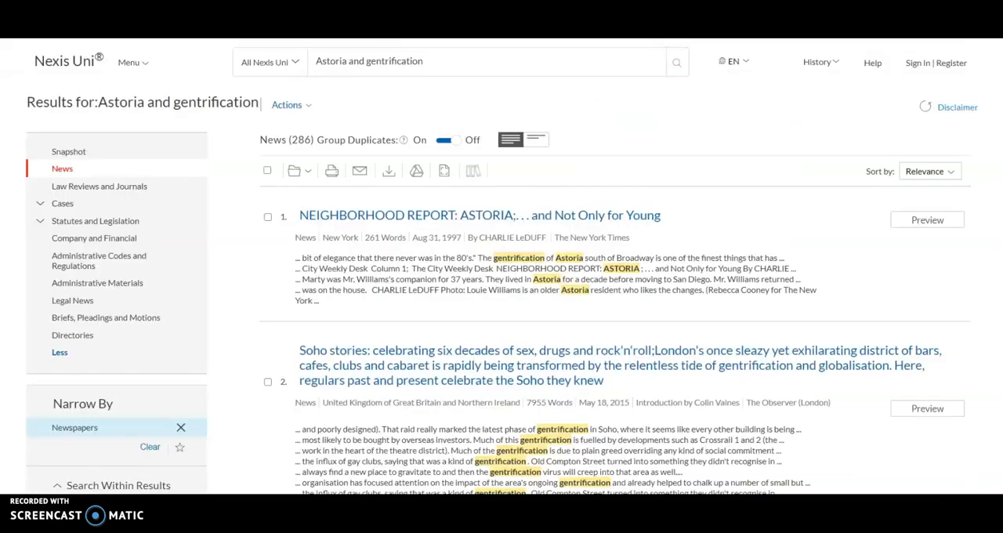
scroll(down, 3)
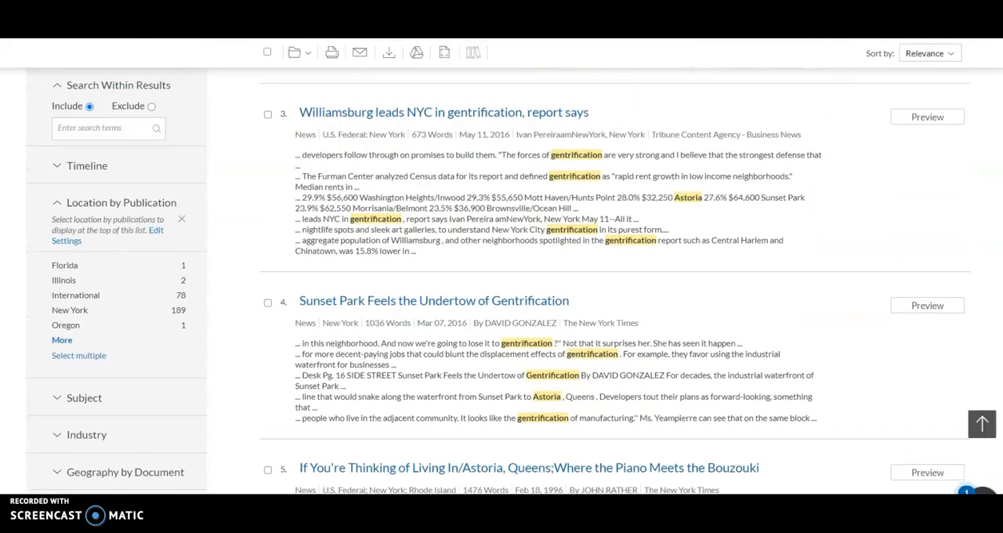
scroll(down, 3)
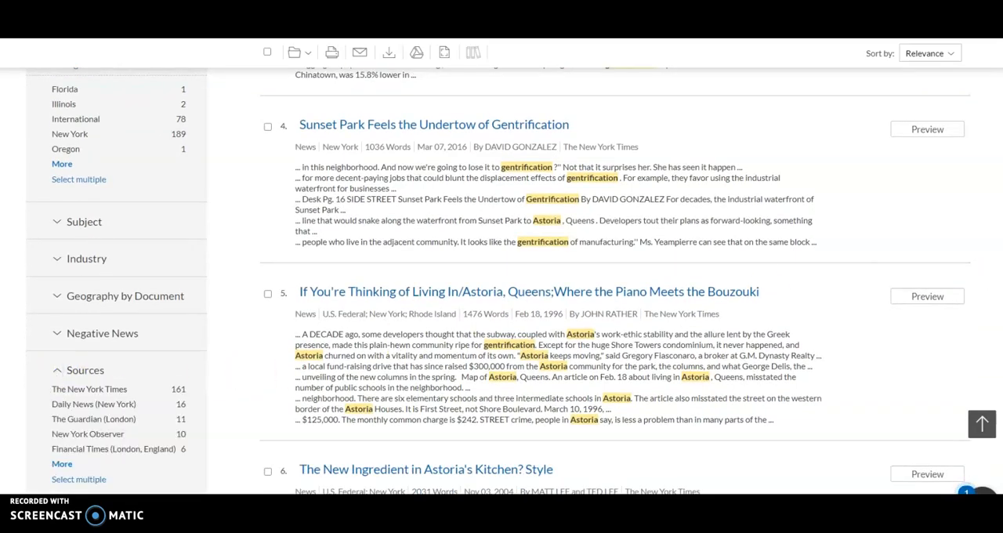
scroll(down, 3)
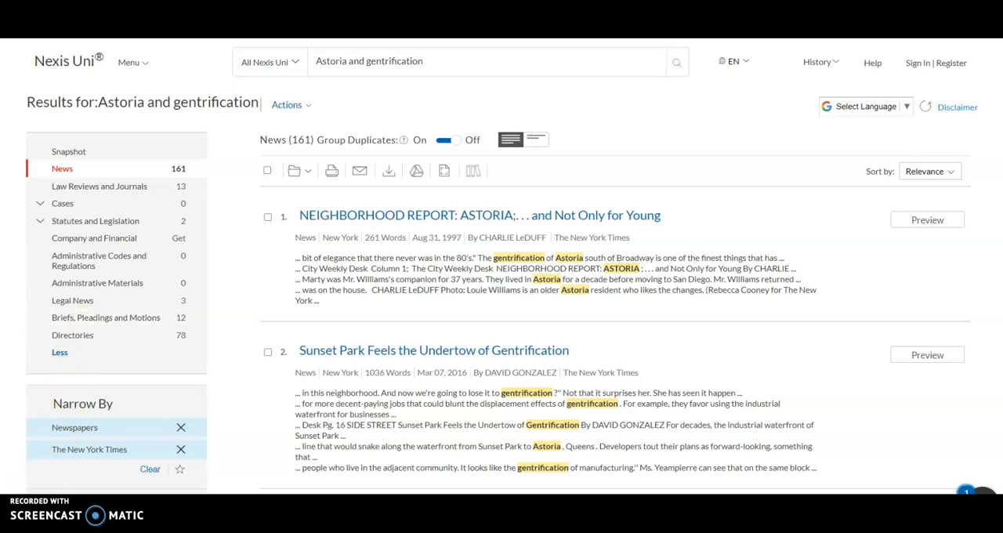
mouse_move(853, 292)
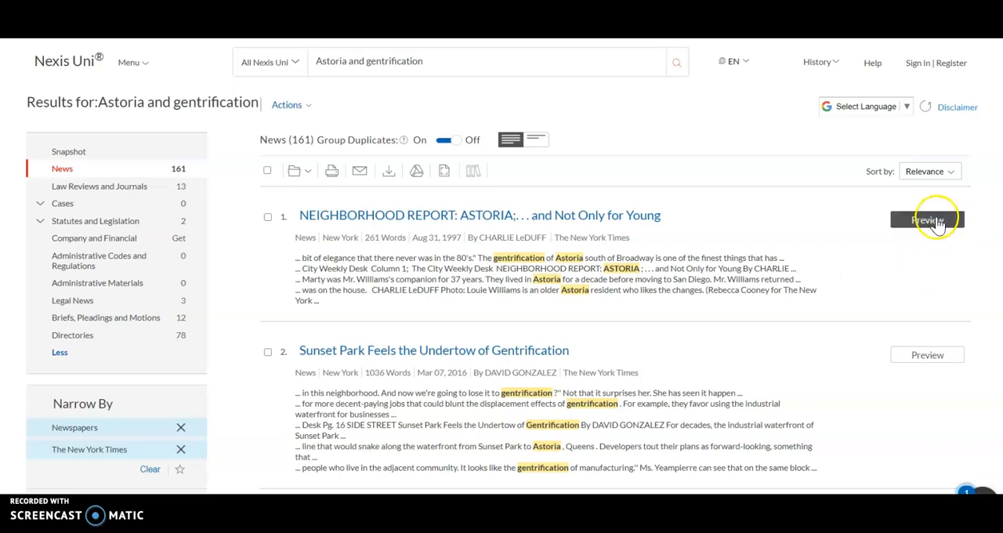
Step: Open the full document 'NEIGHBORHOOD REPORT: ASTORIA; . . . and Not Only for Young'
click(928, 220)
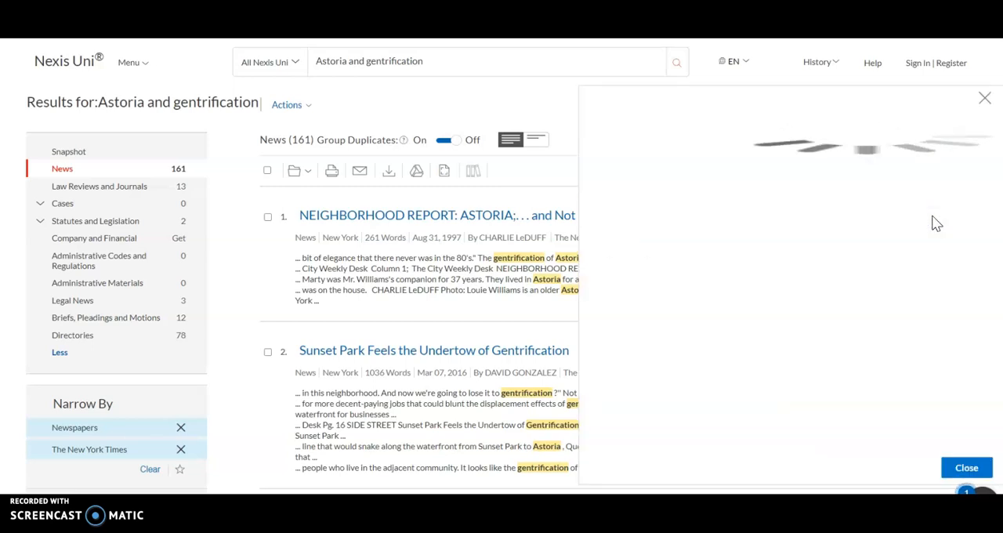
click(433, 215)
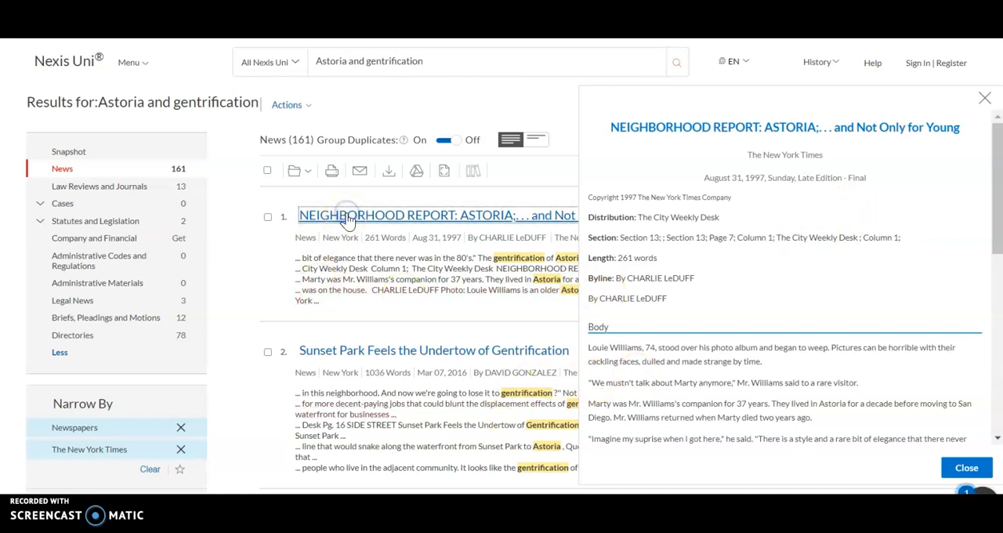
key(alt+tab)
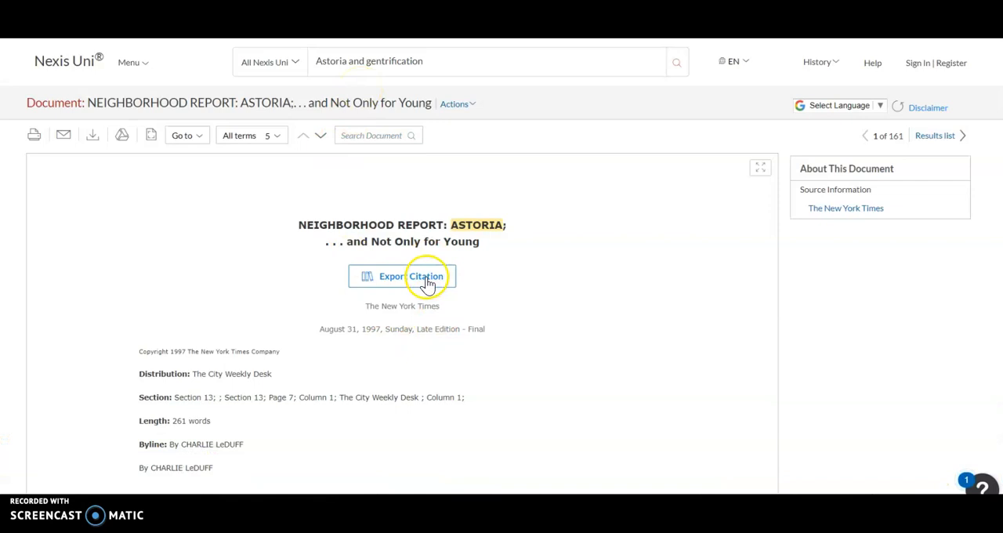
Step: Export the article's citation with the format set to MLA
click(401, 276)
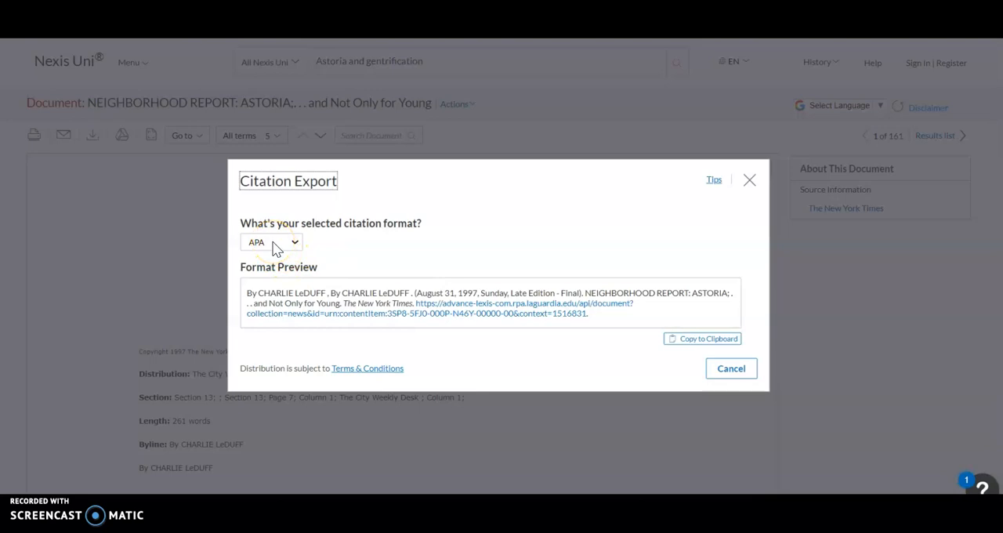
click(271, 241)
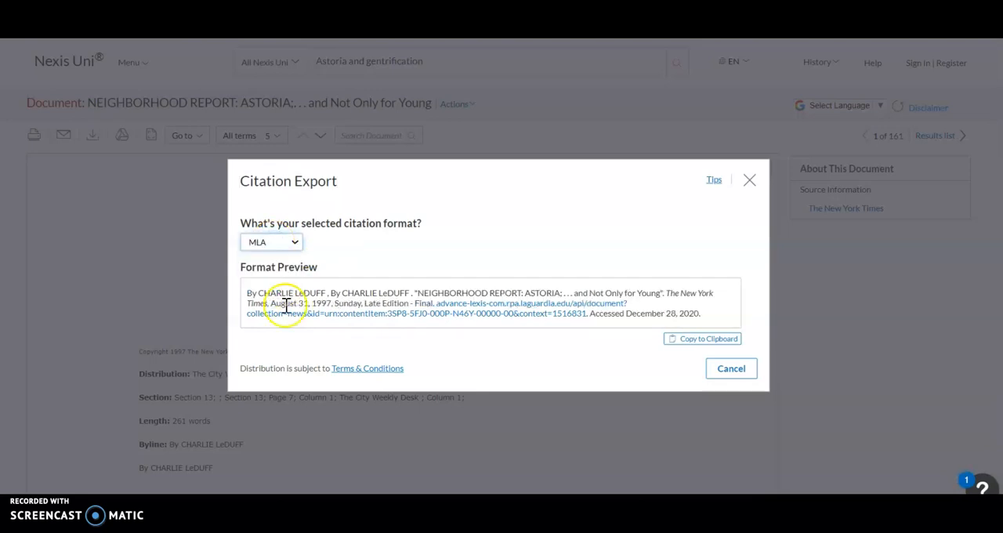